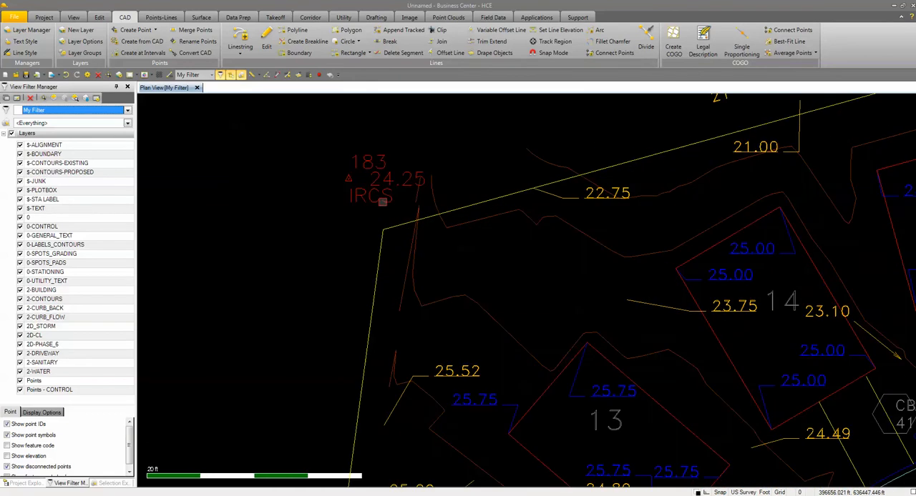
- Inspect the properties of the point 183 label to confirm its layer 0-CONTROL
right_click(369, 197)
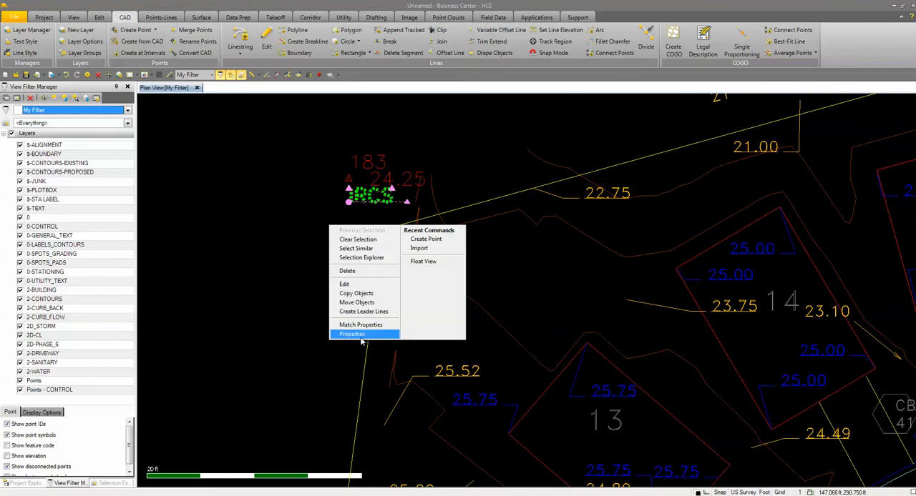
click(352, 335)
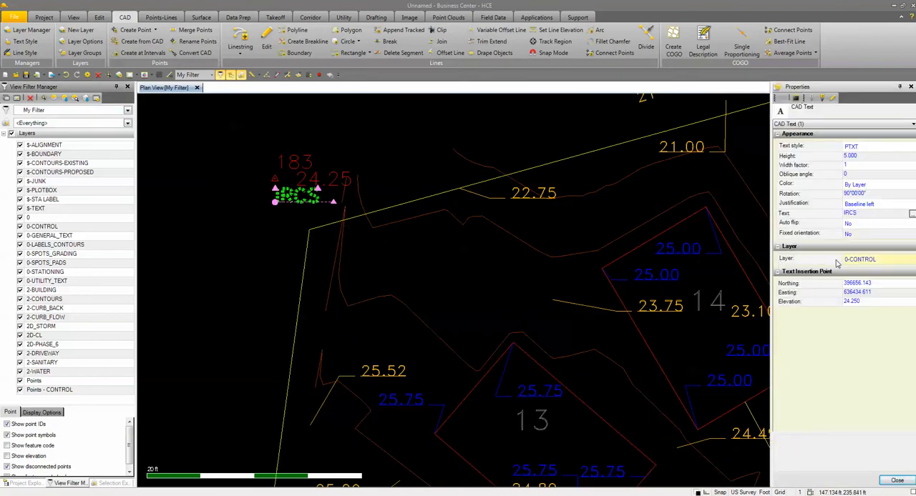
mouse_move(866, 266)
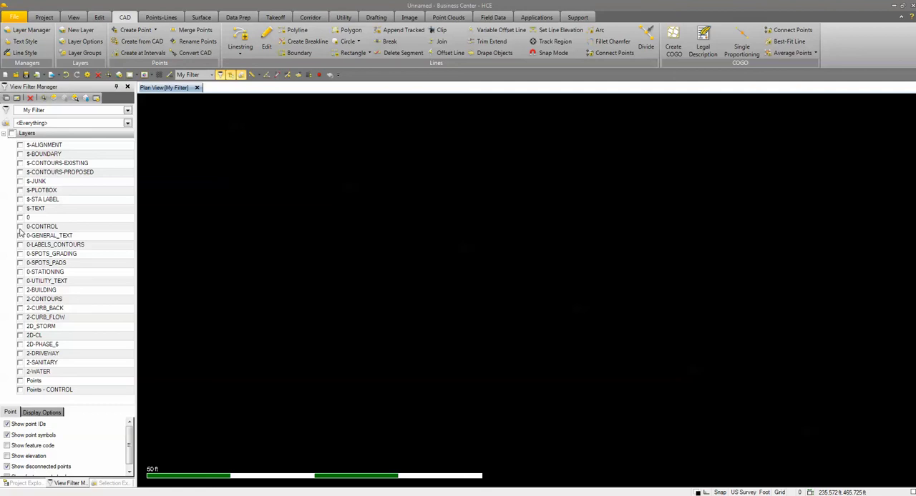
- Show the 0-CONTROL layer so the control point 180 label is visible
click(20, 226)
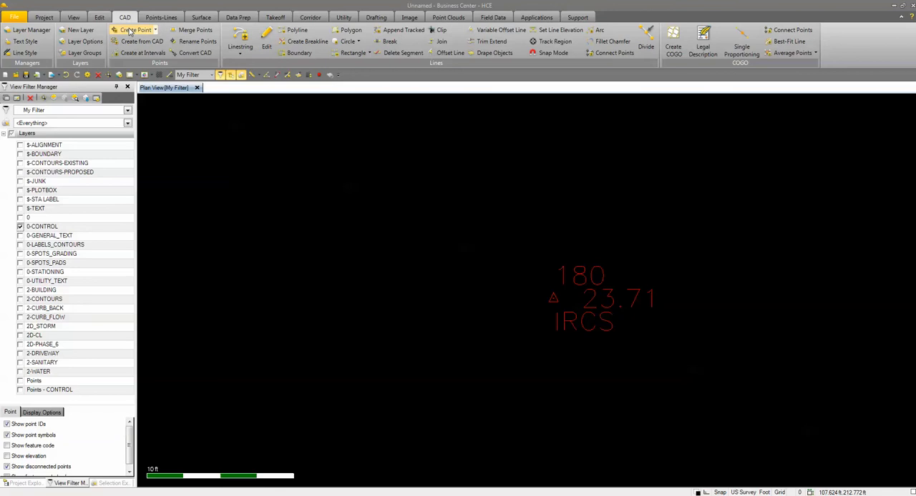
- Start a new point with ID 180 on the Points - CONTROL layer
click(134, 30)
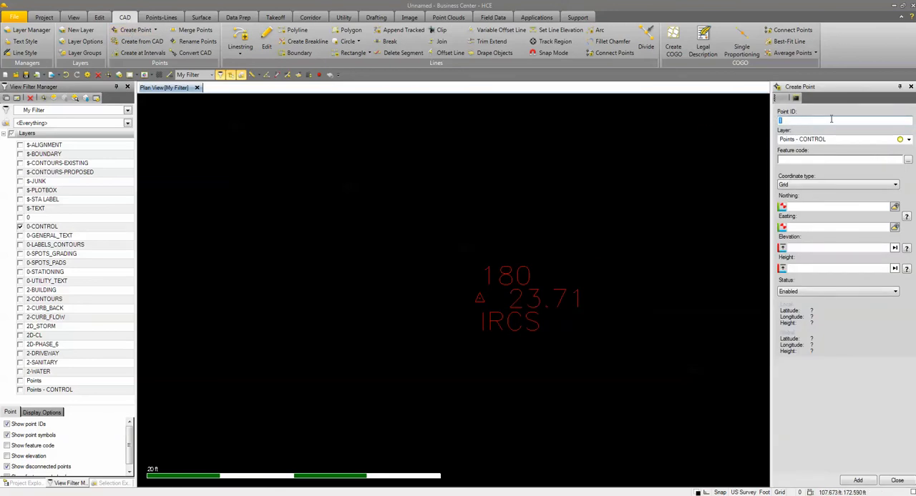
text(180)
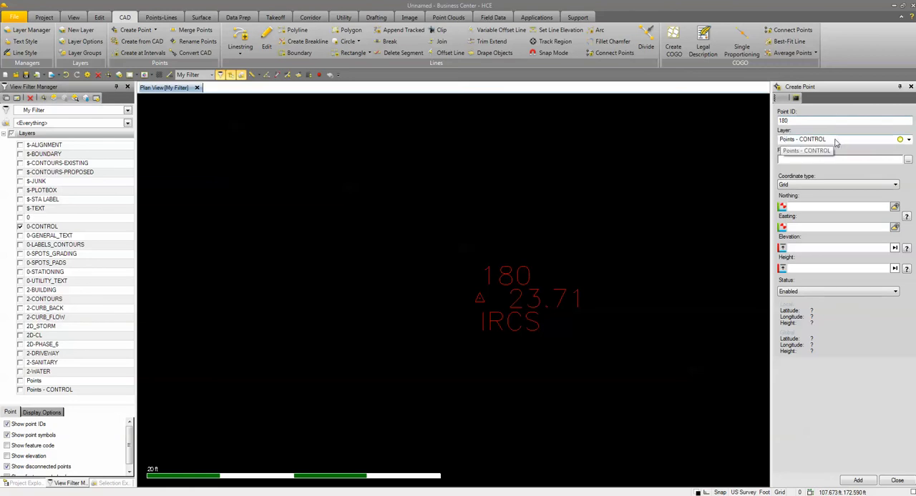
click(35, 380)
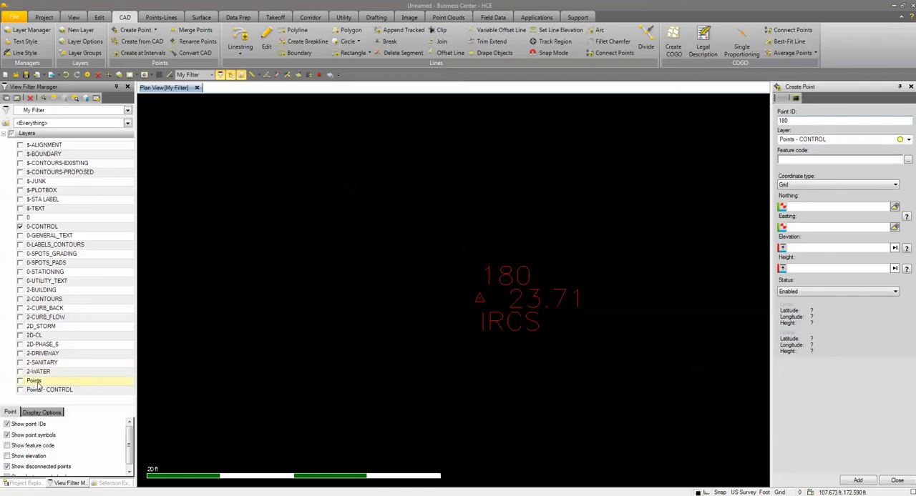
- Make the Points layers visible and move to the point's feature code field
click(49, 389)
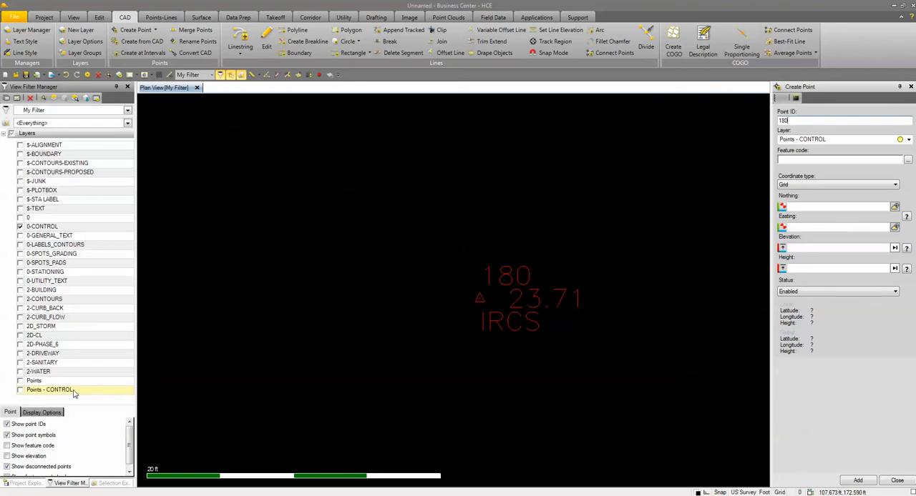
mouse_move(112, 390)
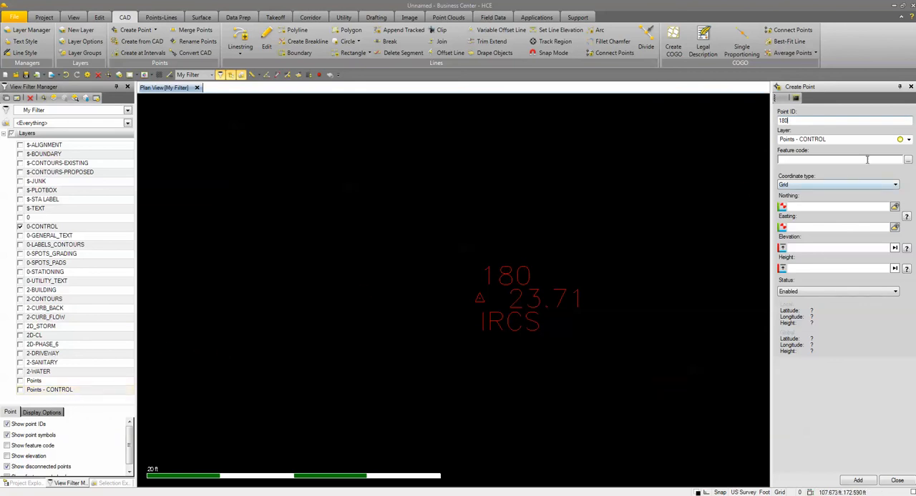
mouse_move(900, 140)
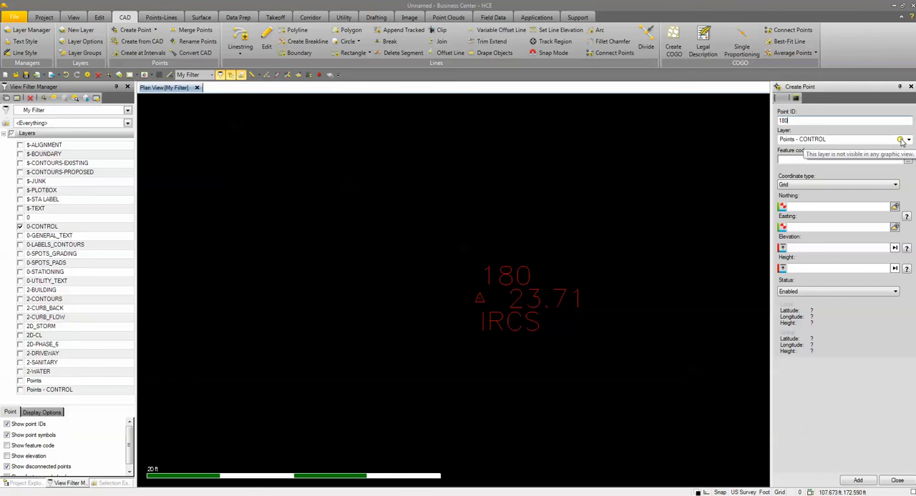
mouse_move(71, 415)
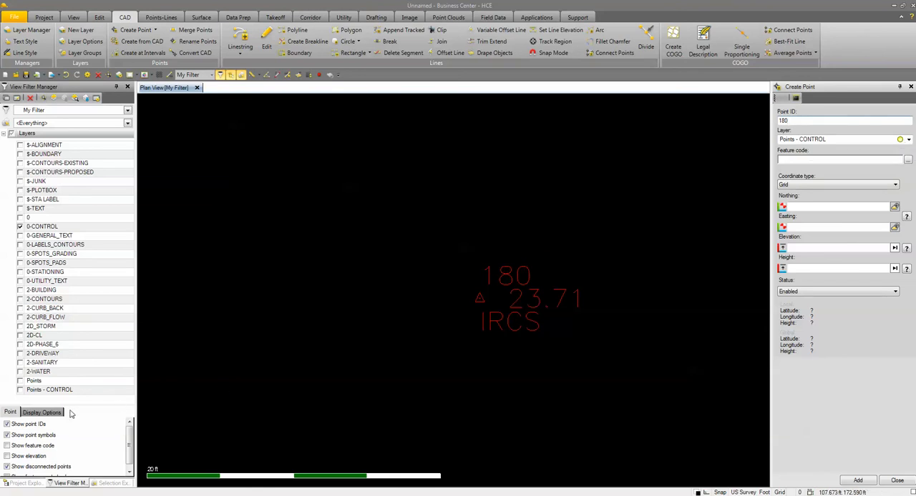
click(20, 389)
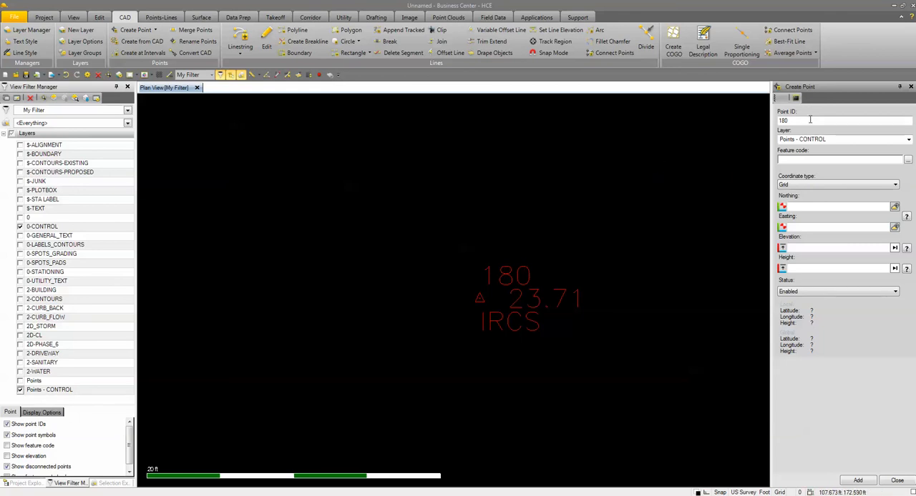
click(844, 120)
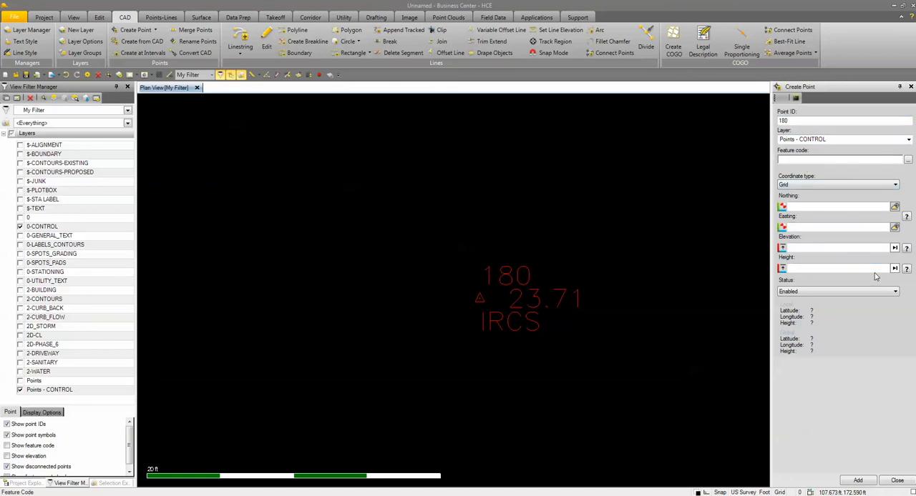
click(841, 159)
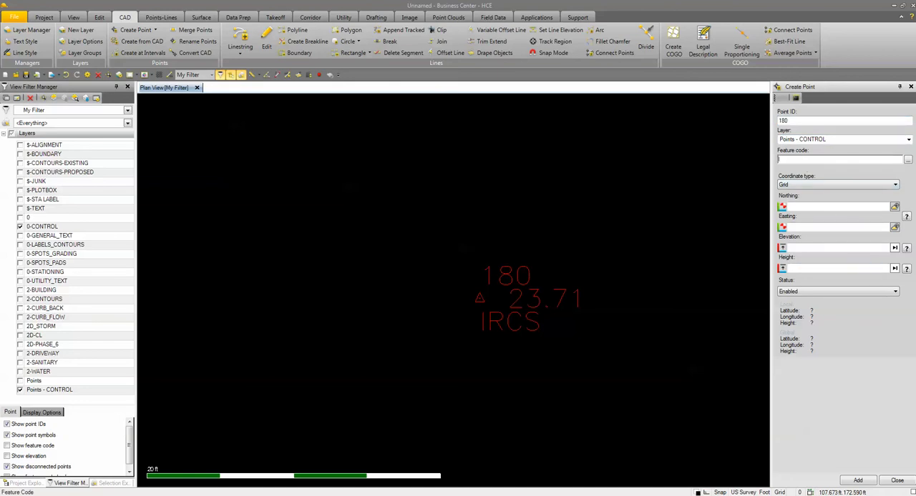
- Add control points 180–185 with feature code IRCS, snapping coordinates to each triangle symbol
text(IRCS)
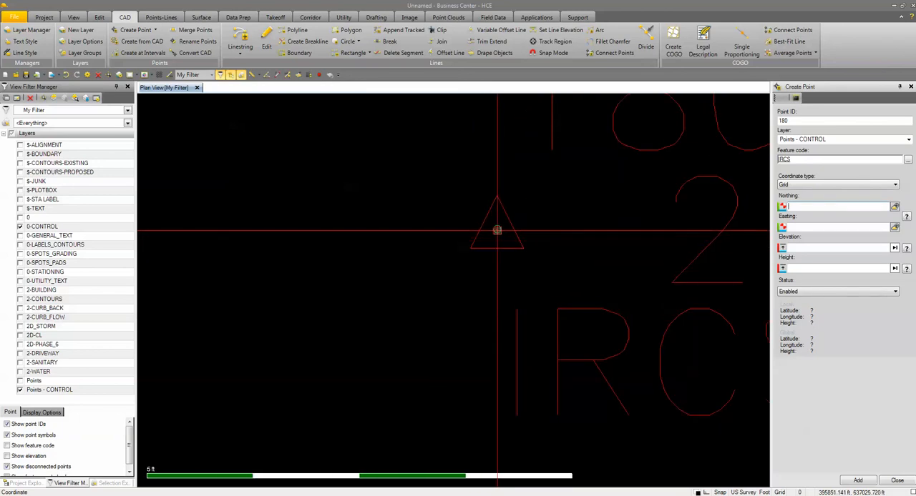
mouse_move(498, 244)
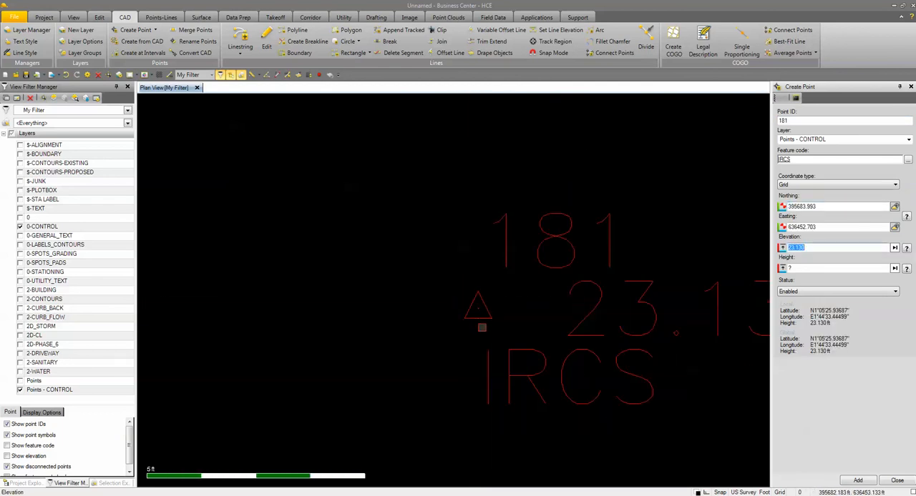
click(857, 481)
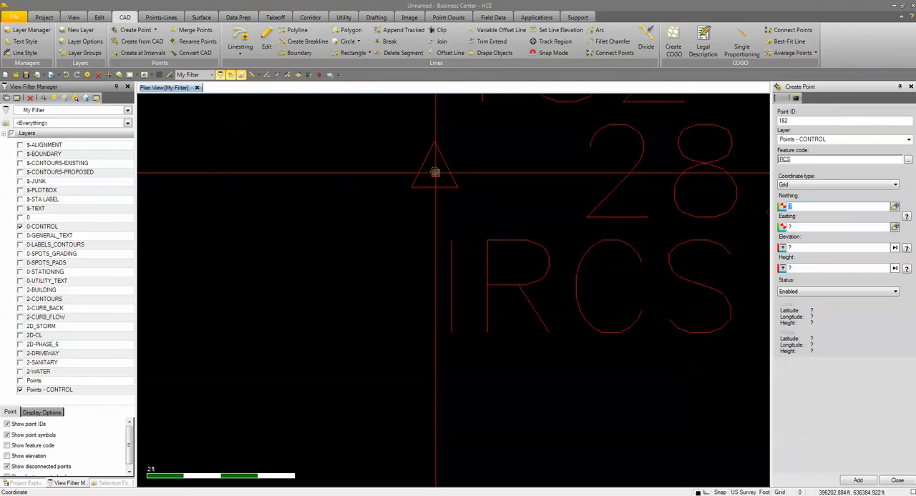
click(435, 172)
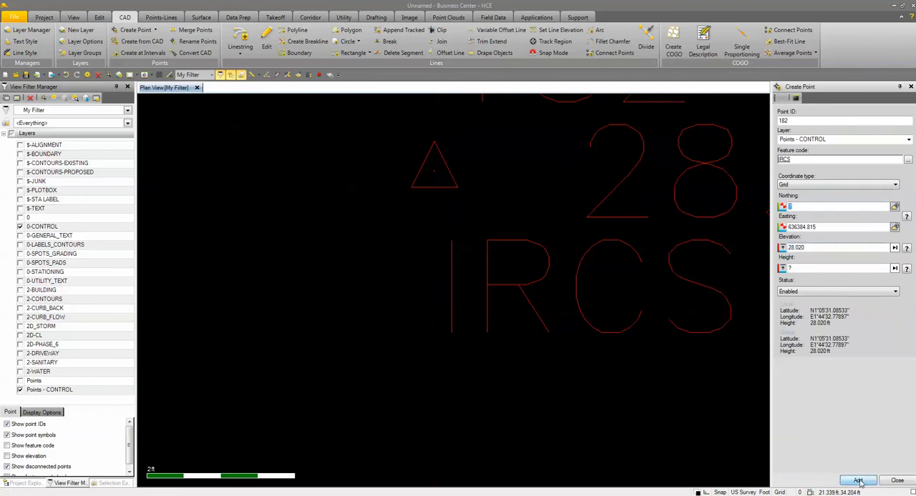
click(859, 481)
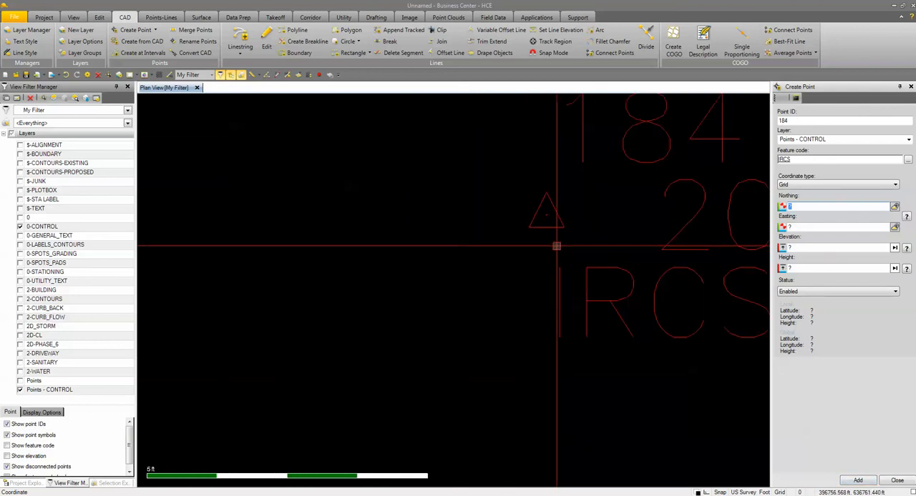
click(557, 246)
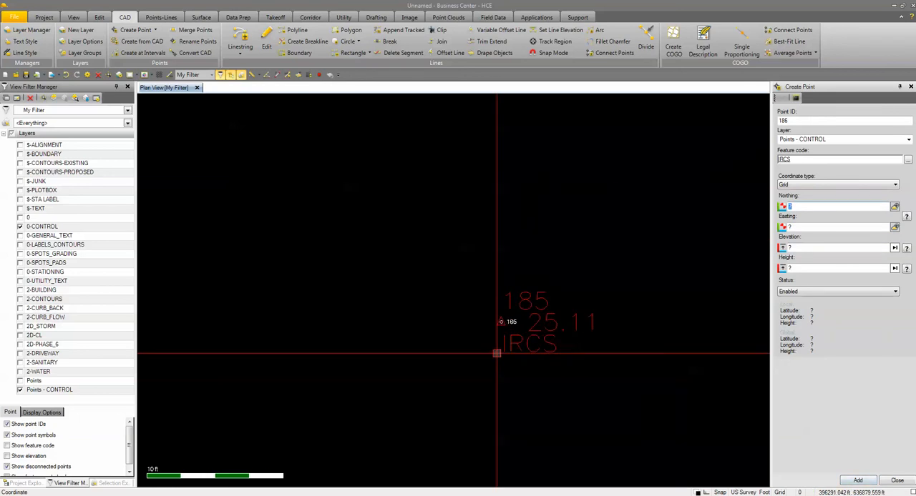
scroll(down, 3)
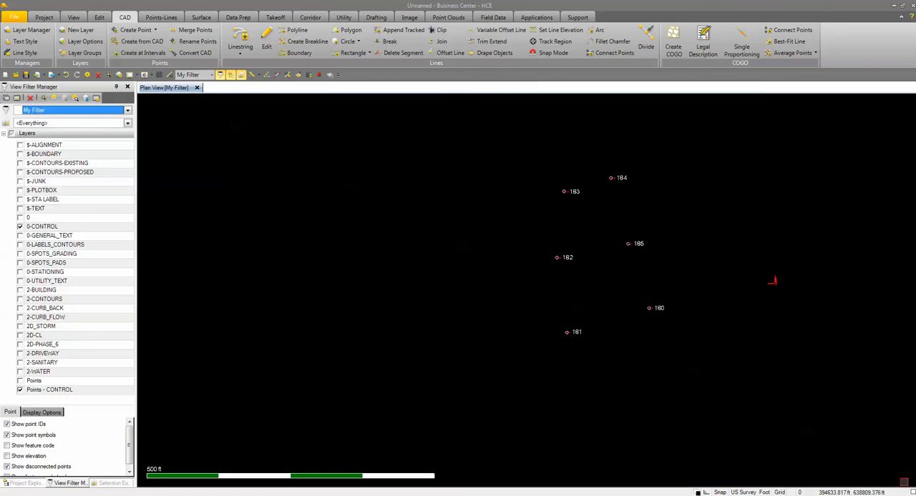
- Hide the 0-CONTROL layer leaving only points 180–185, and show the Project commands
click(50, 235)
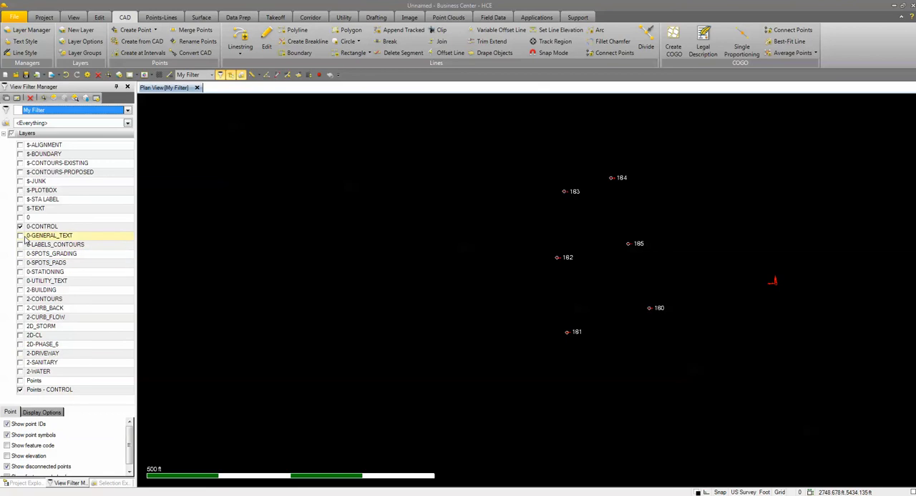
click(20, 227)
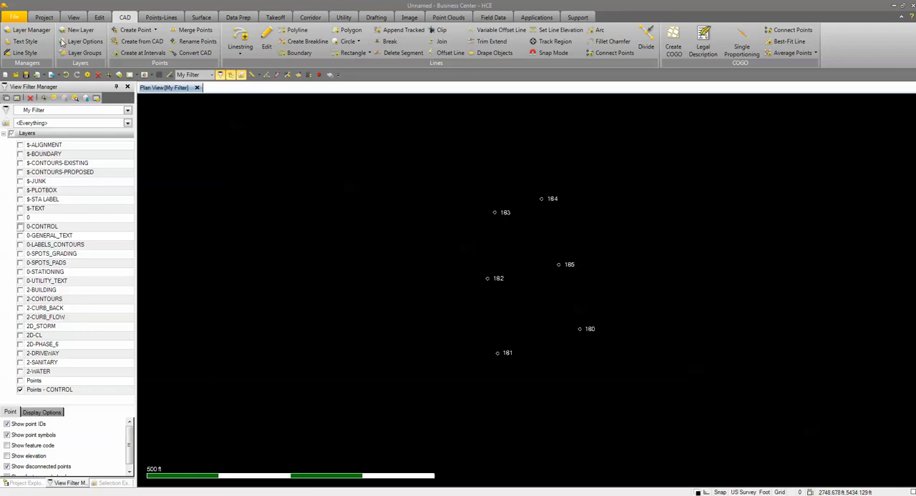
click(42, 17)
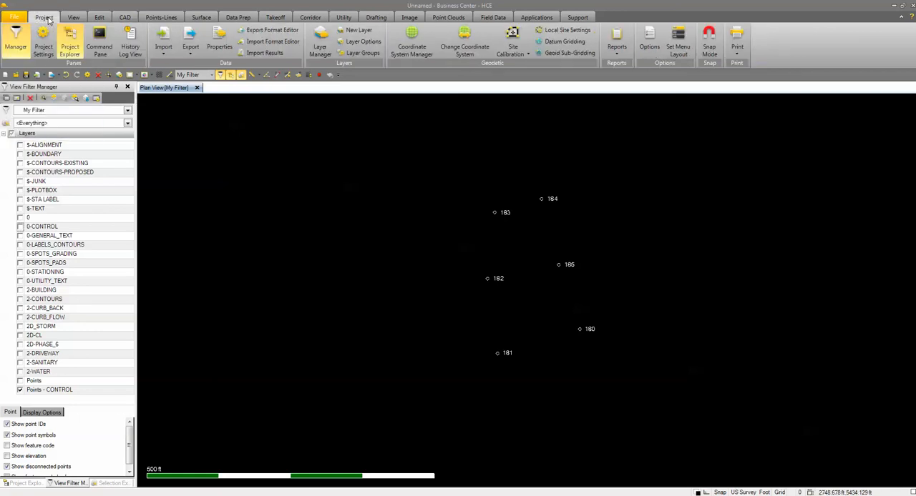
mouse_move(191, 36)
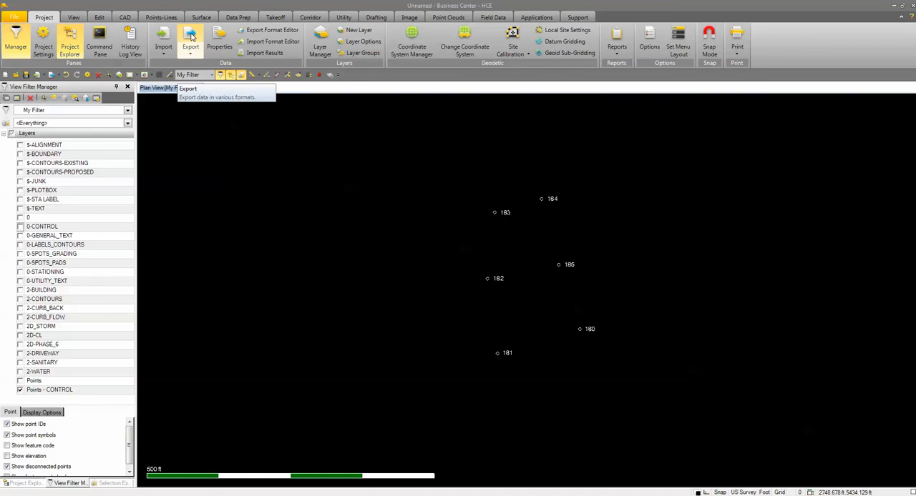
- Set up a custom CSV export of the six control points and browse for a save location
click(191, 40)
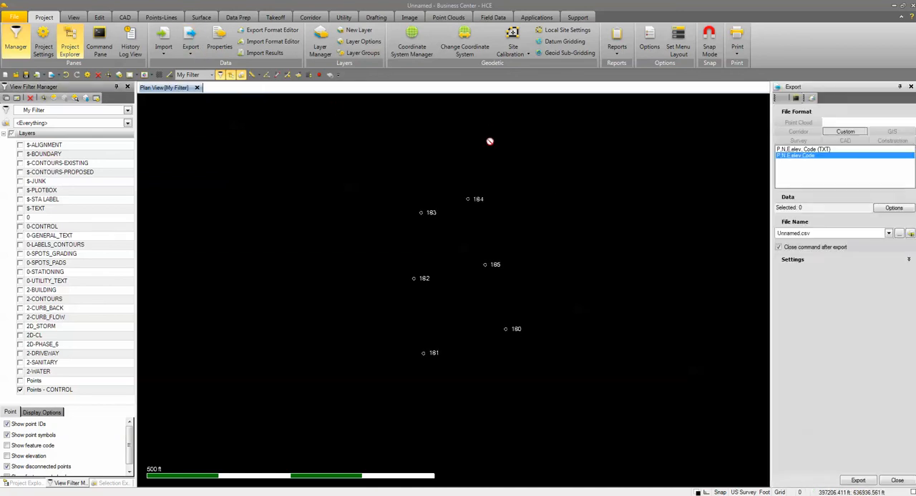
mouse_move(686, 189)
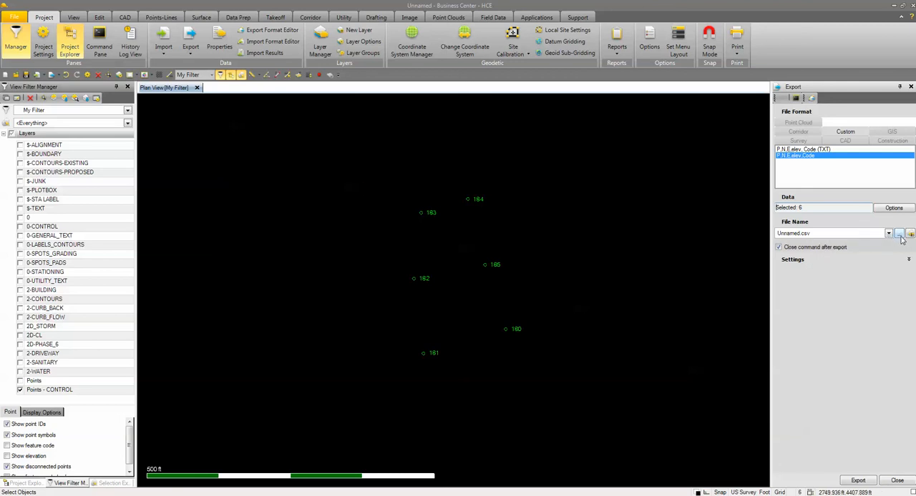
click(898, 235)
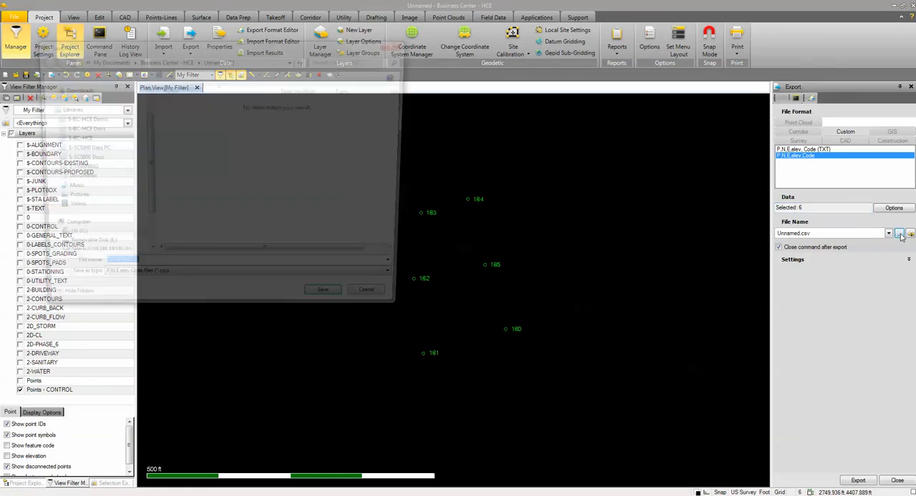
- Export the control points as Champions Club PH6-Control.csv to Removable Disk (E:)
click(900, 234)
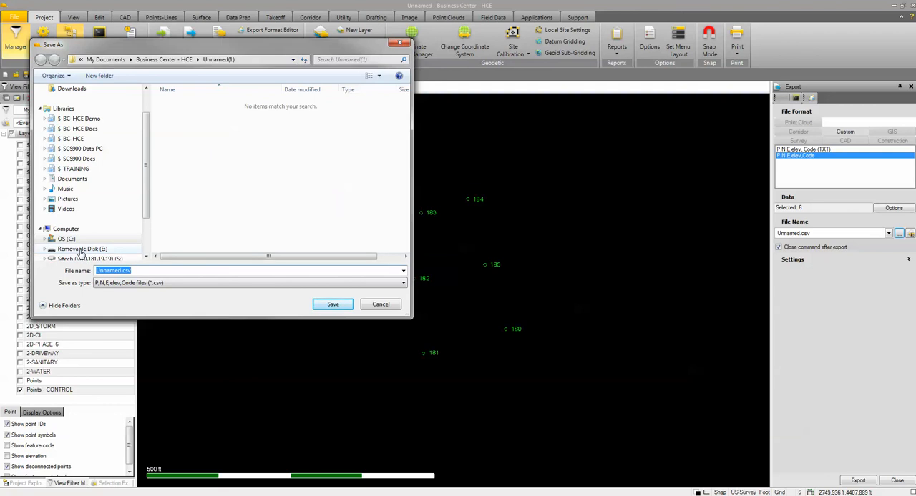
click(80, 249)
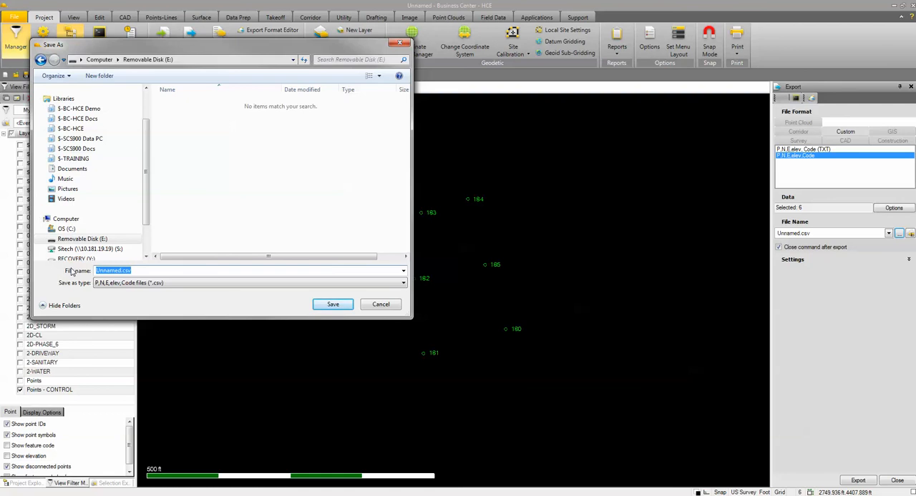
text(CH)
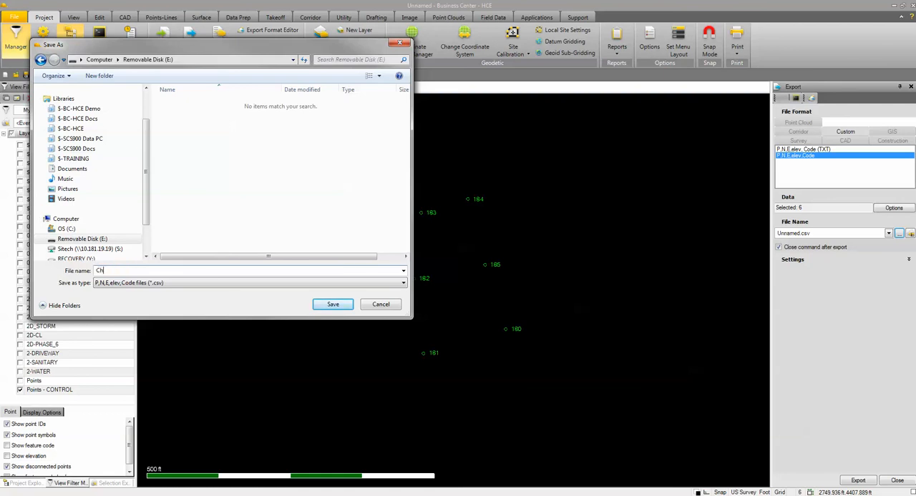
text(Champions)
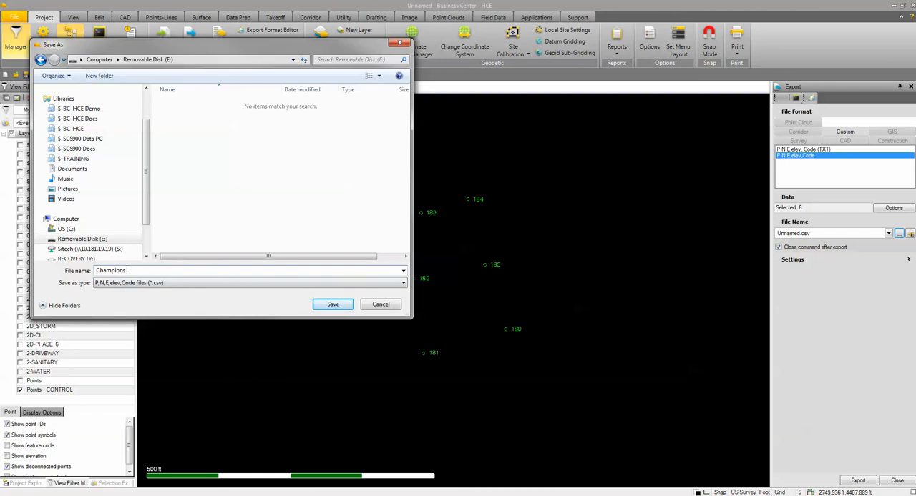
text(Club)
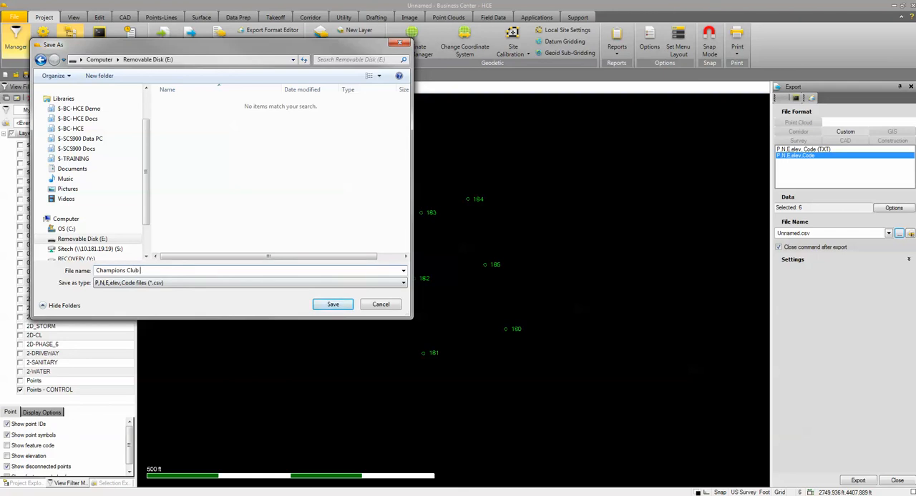
text(PH)
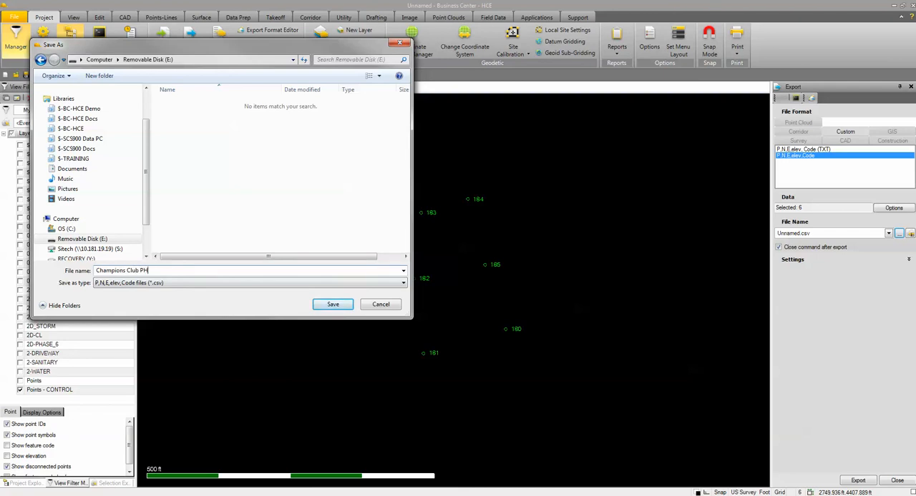
text(6)
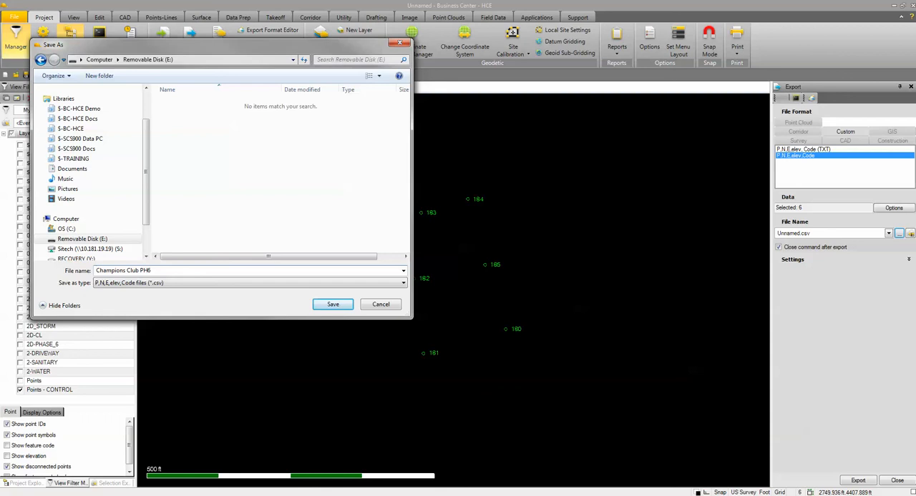
text(-Control)
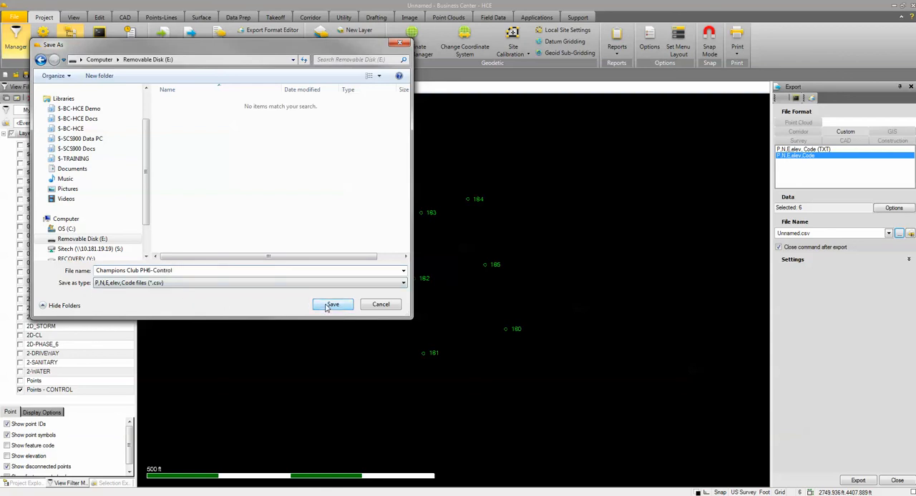
click(332, 303)
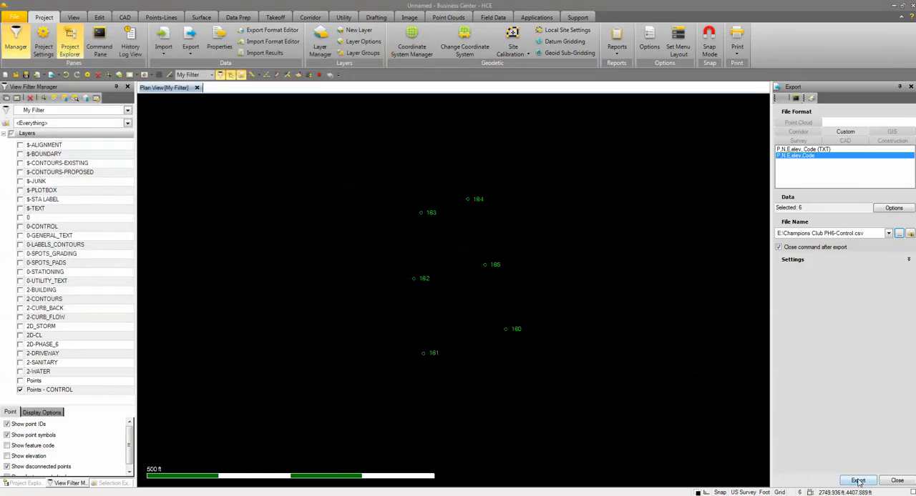
click(857, 480)
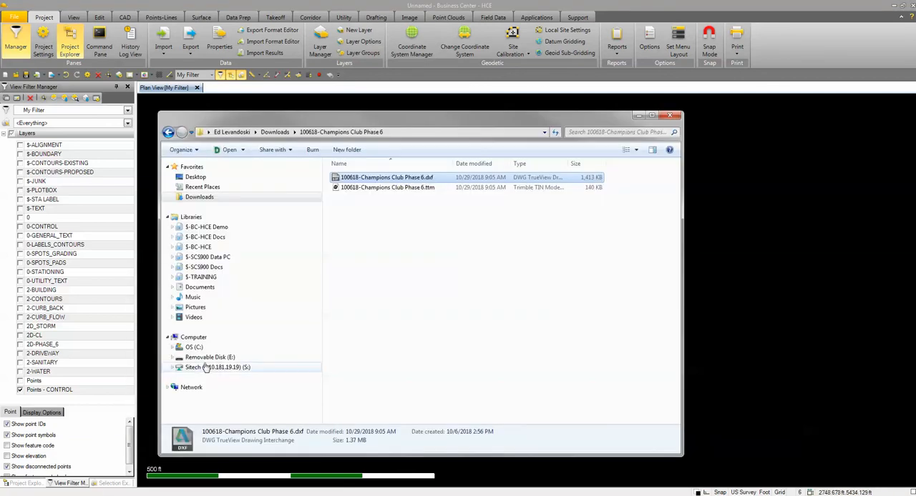
- Verify the control CSV on Removable Disk (E:) and select the Phase 6 design files to copy
click(209, 356)
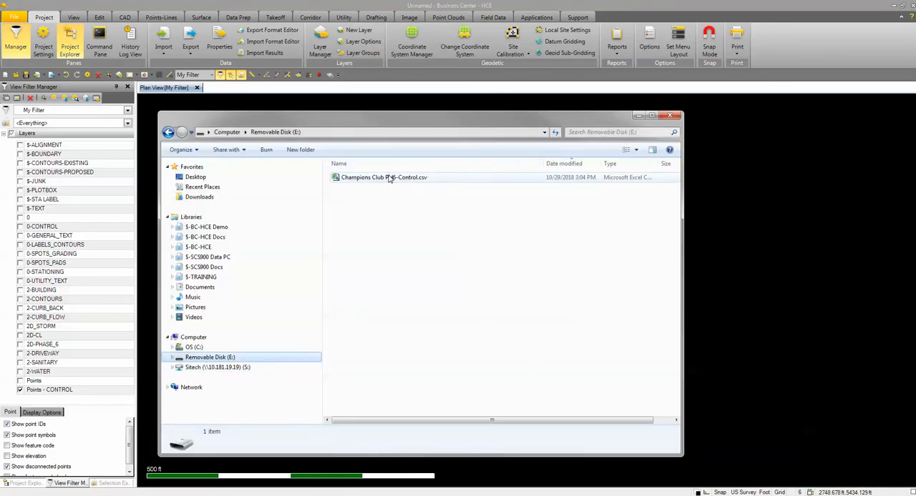
click(383, 177)
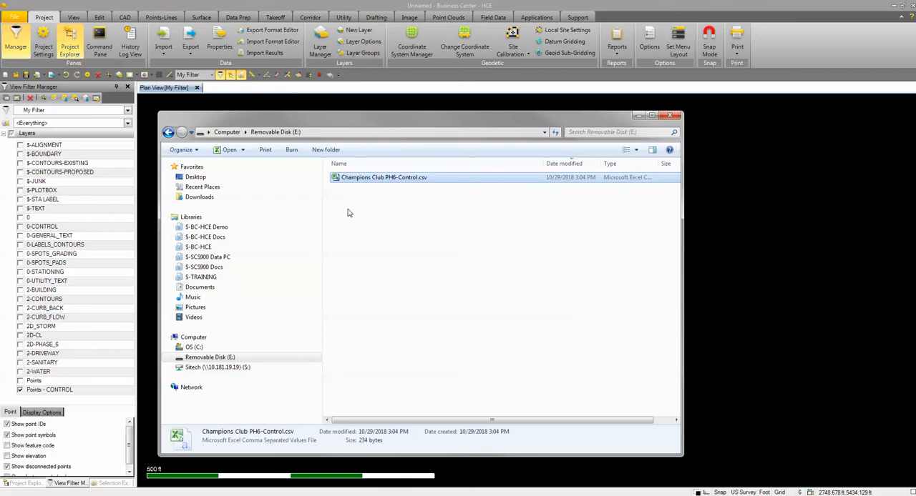
mouse_move(399, 200)
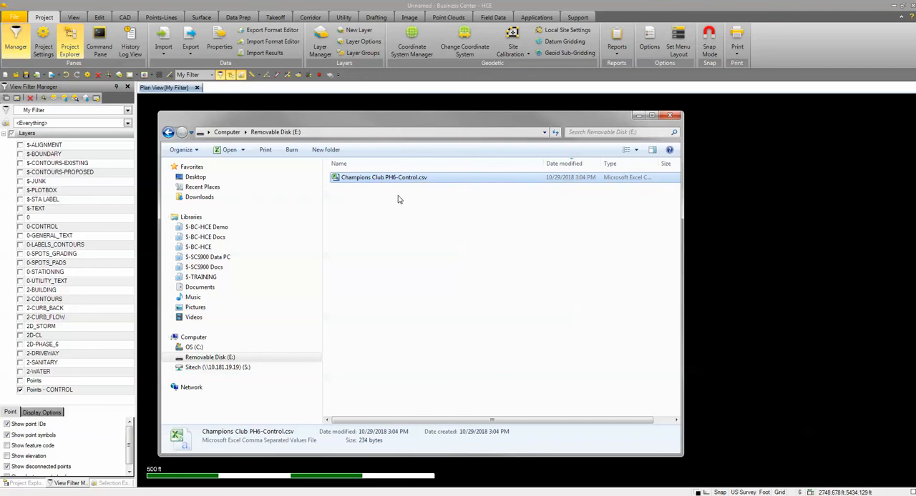
mouse_move(535, 233)
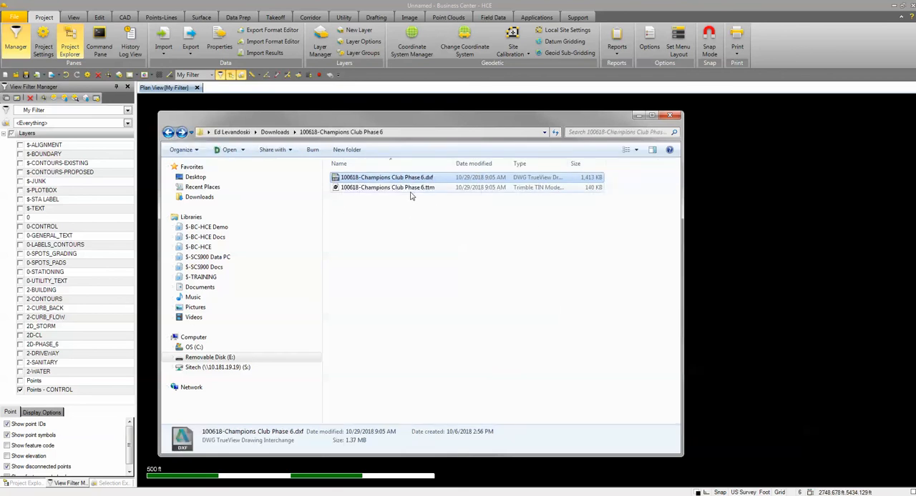
click(386, 188)
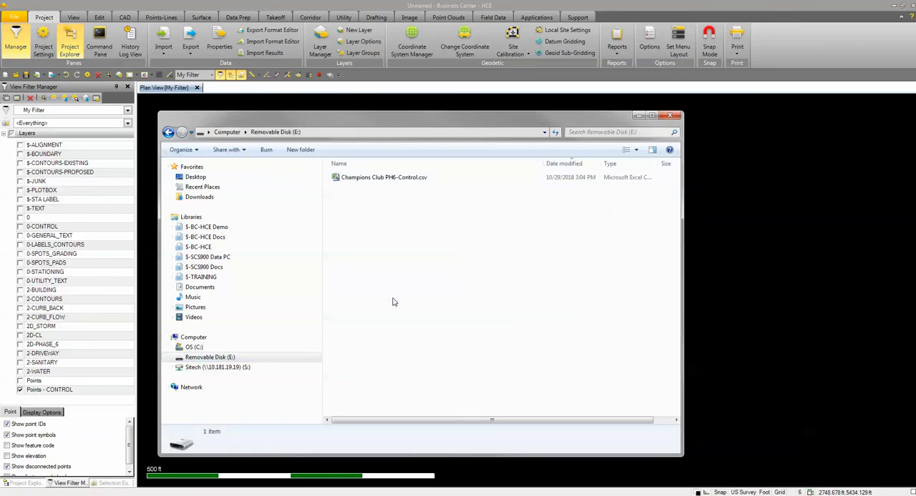
- Paste the Phase 6 TTM and DXF design files onto Removable Disk (E:) and verify them
click(383, 177)
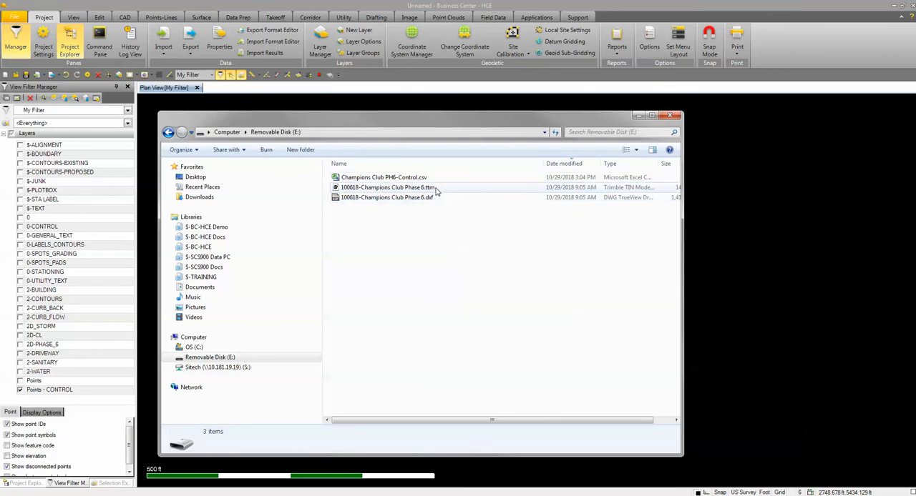
click(387, 197)
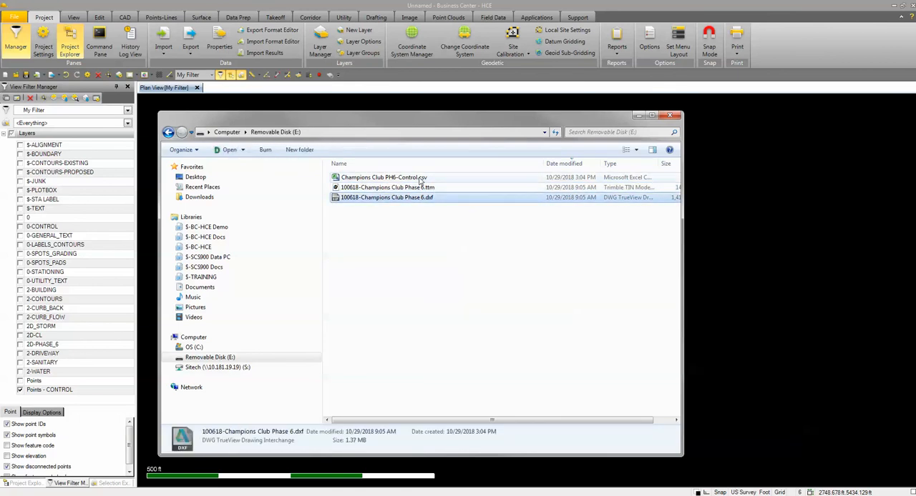
click(383, 178)
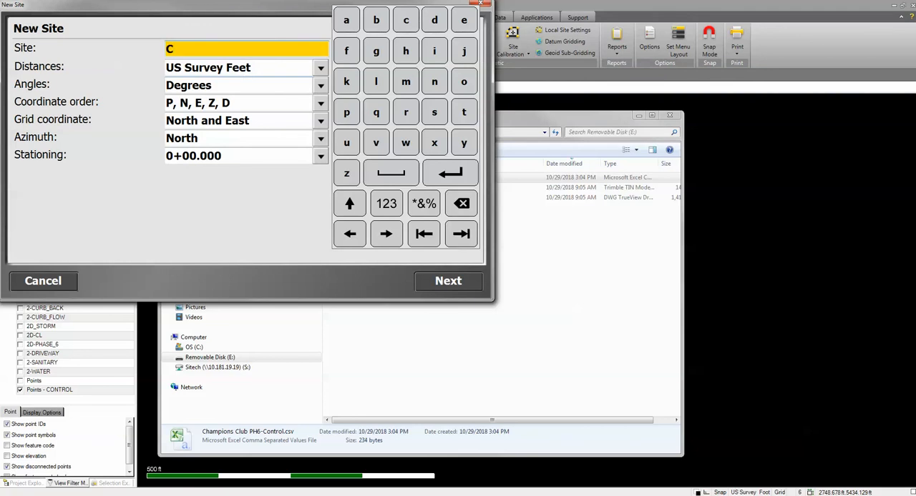
- Name the new site Champions Club PH6 and continue to its creation options
text(hampions Cl)
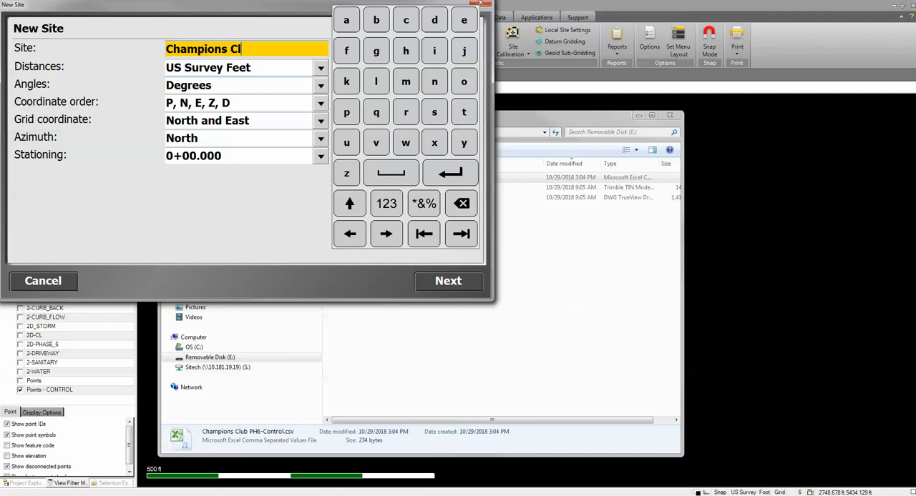
text(ub PH6)
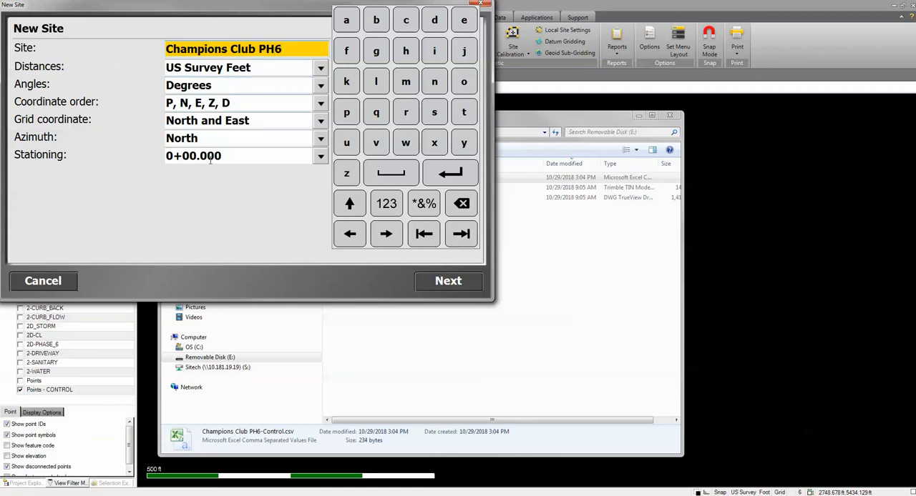
click(447, 280)
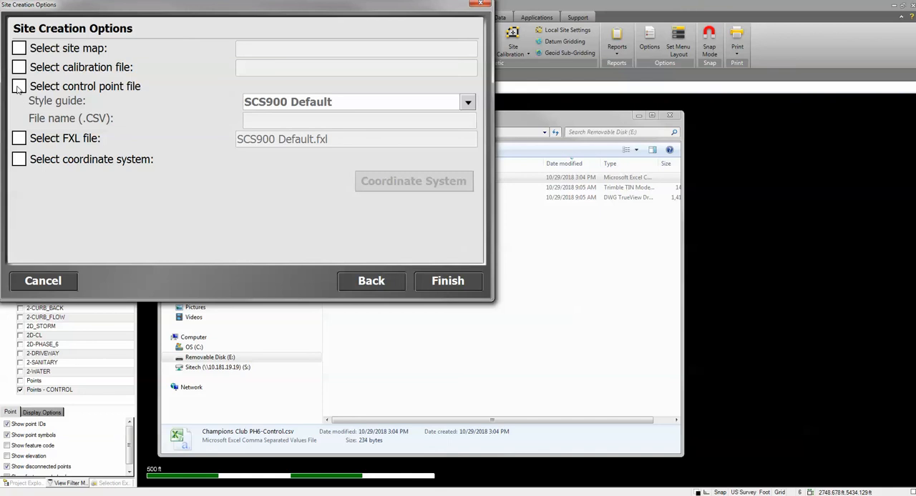
- Attach Champions Club PH6-Control.csv from the E: drive as the site's control point file
click(18, 86)
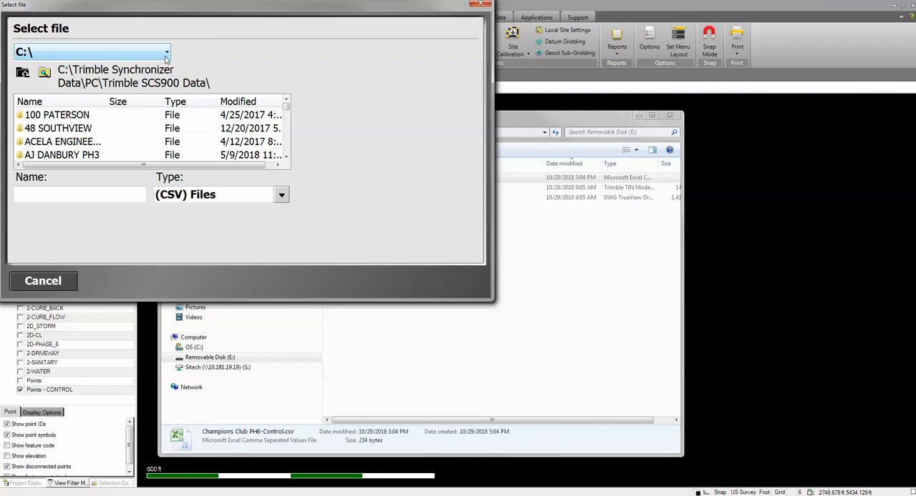
click(165, 51)
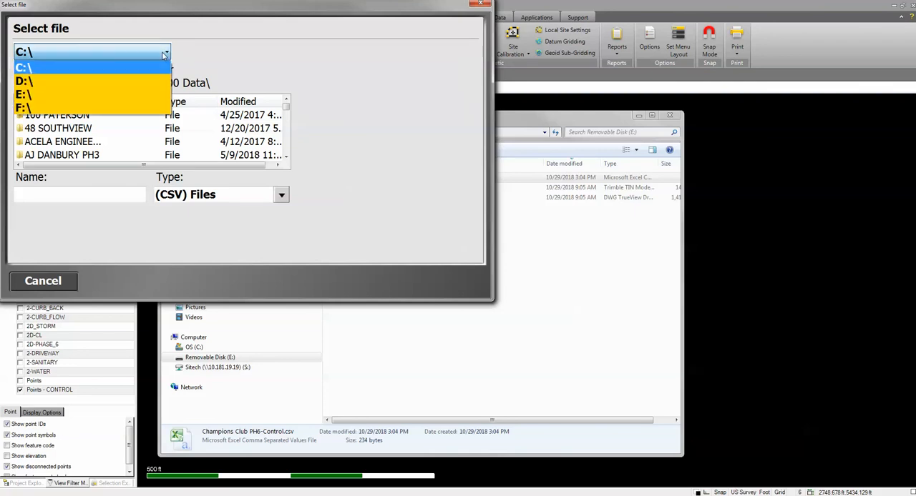
mouse_move(28, 95)
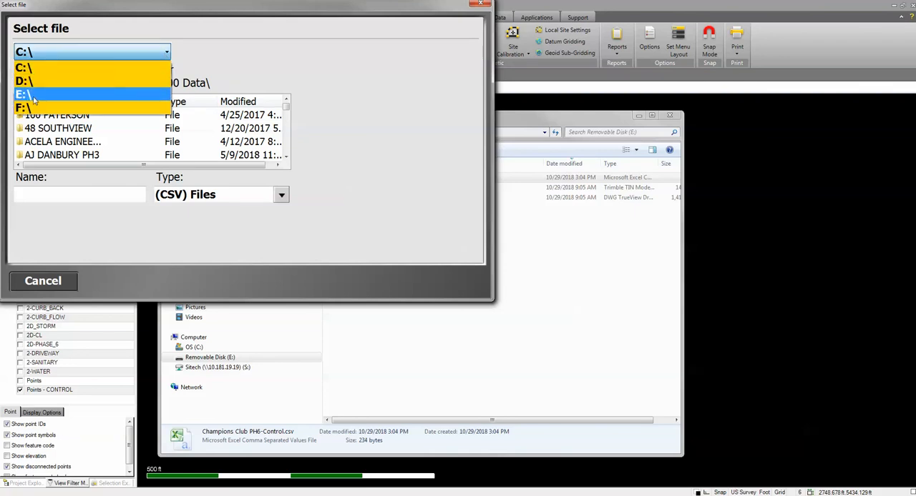
click(29, 94)
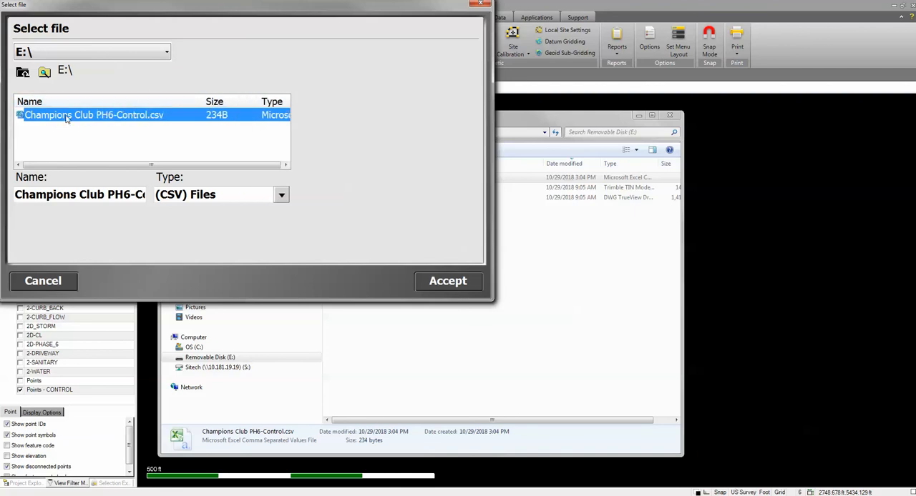
click(448, 281)
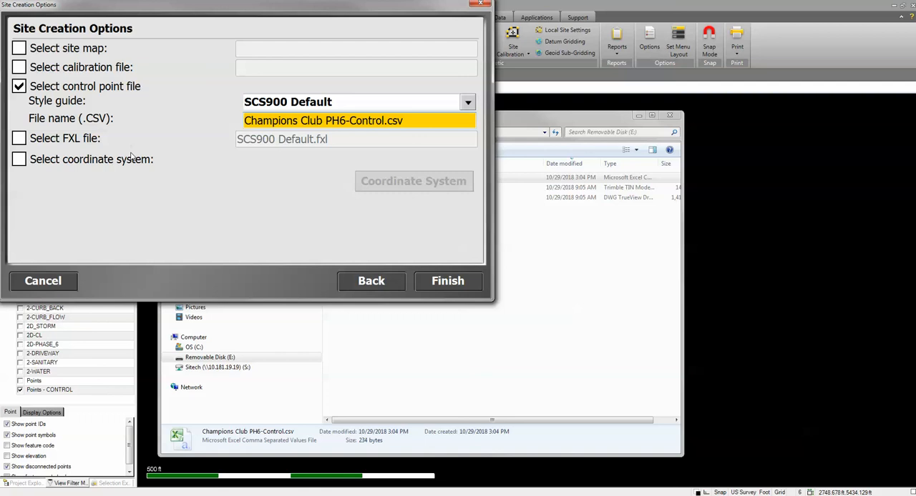
mouse_move(103, 72)
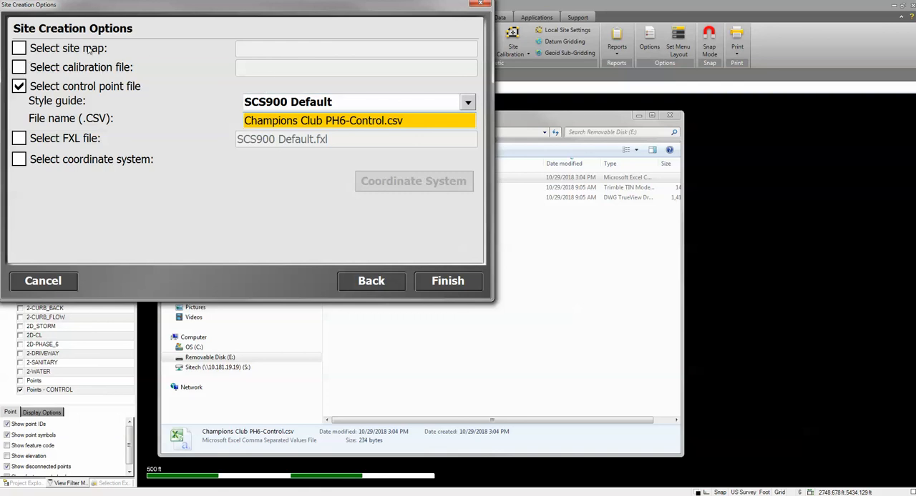
mouse_move(94, 55)
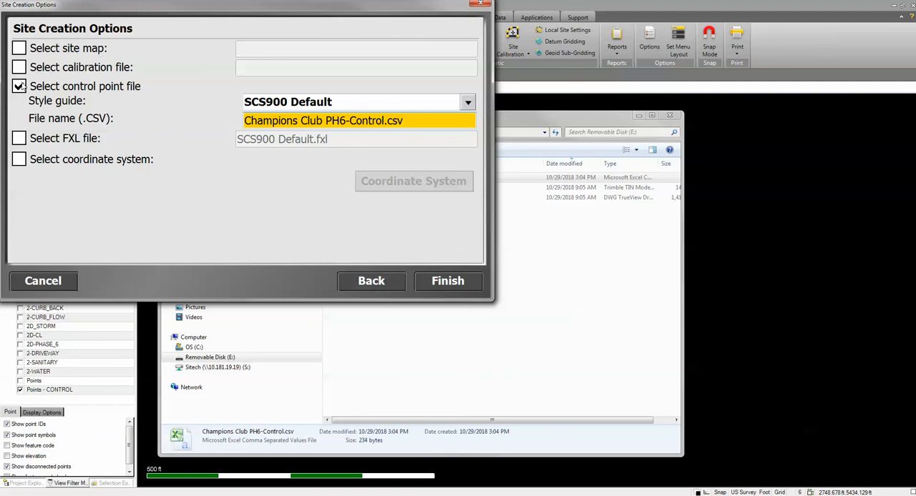
mouse_move(323, 203)
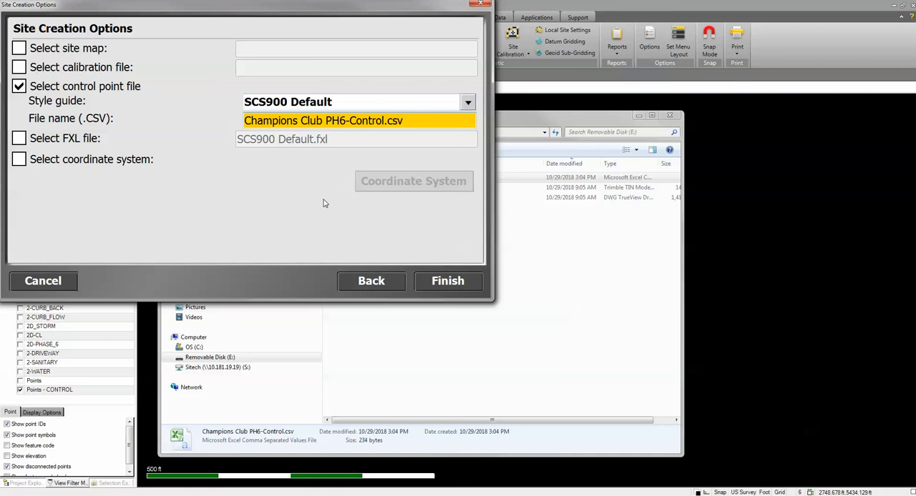
mouse_move(451, 283)
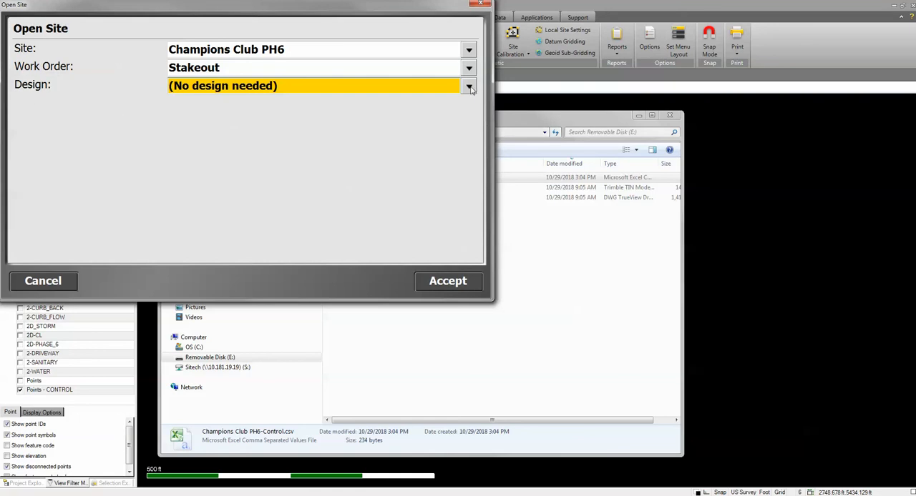
- Start a new design FG and assign the Champions Club Phase 6 TTM surface file
click(469, 86)
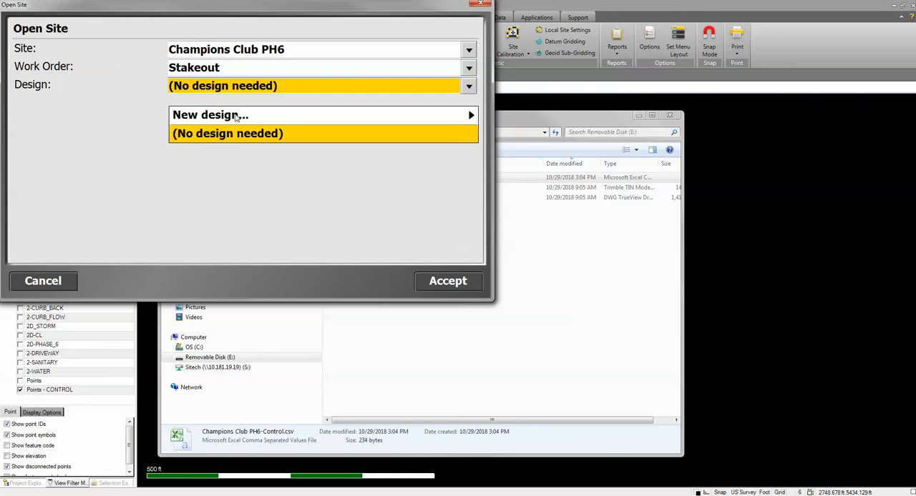
click(210, 115)
text(FG)
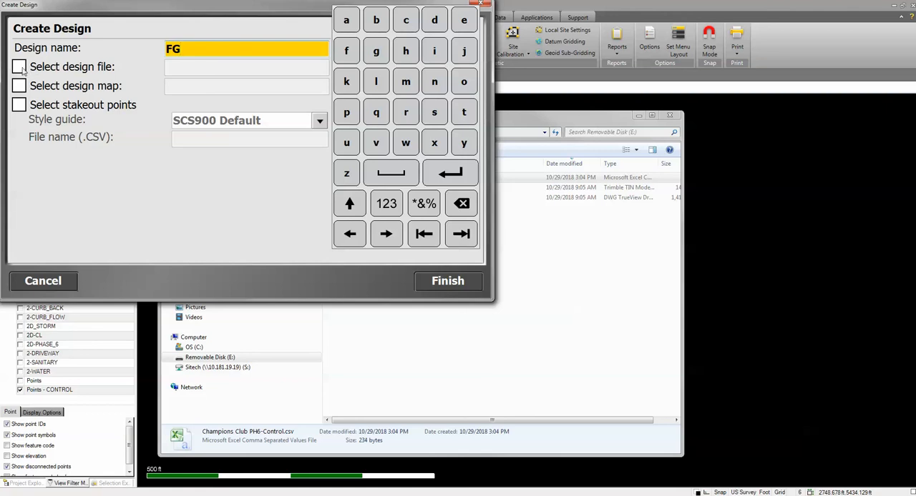
click(19, 66)
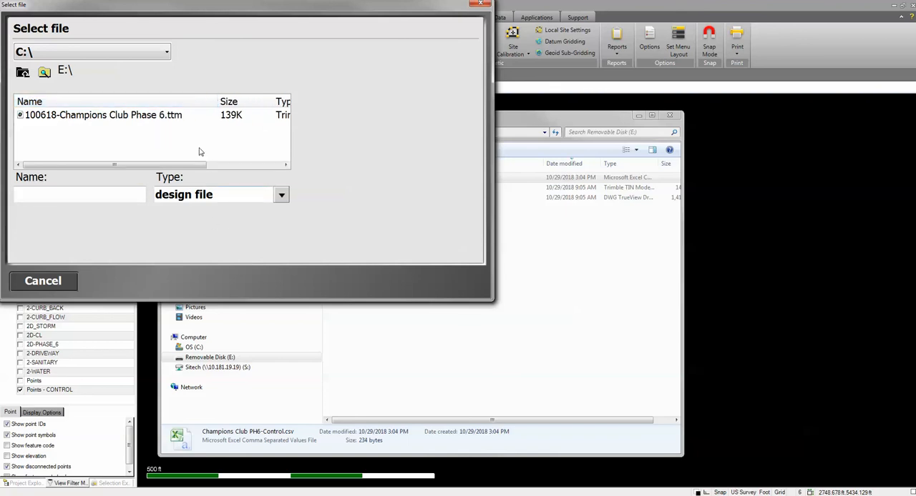
click(103, 114)
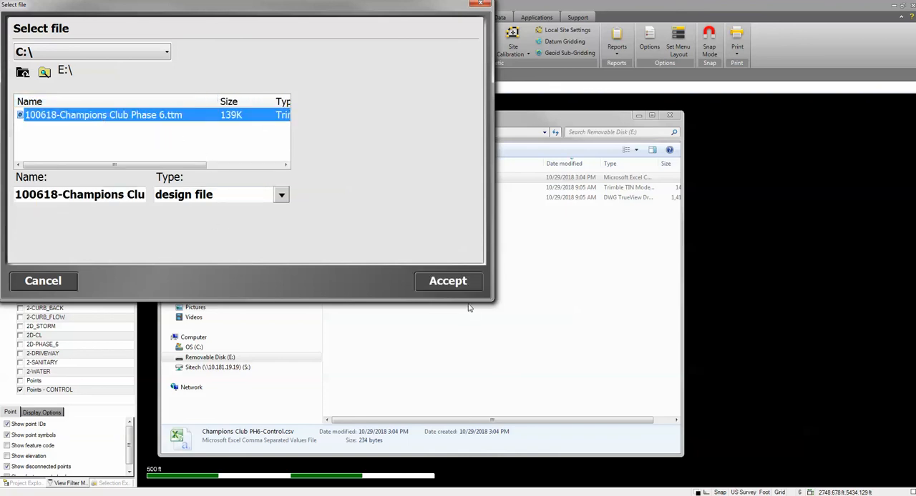
click(446, 280)
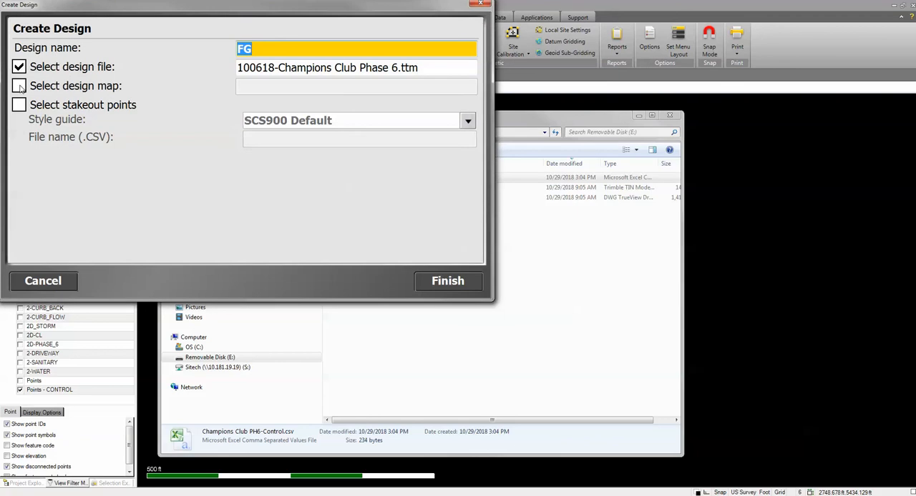
- Assign the Champions Club Phase 6 DXF linework map and finish the design
click(19, 85)
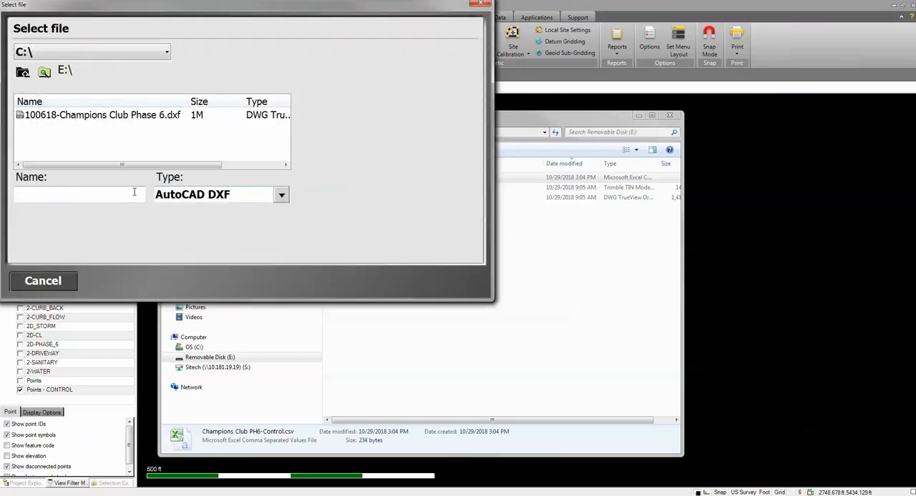
click(103, 115)
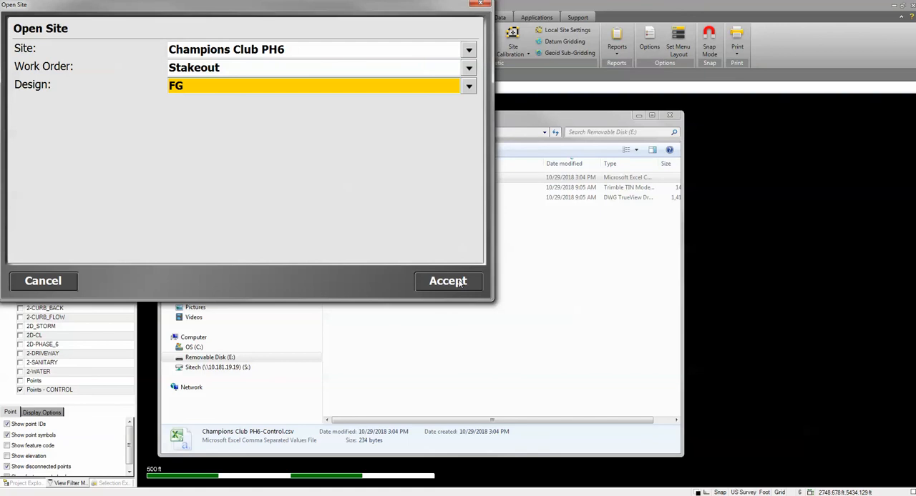
click(447, 280)
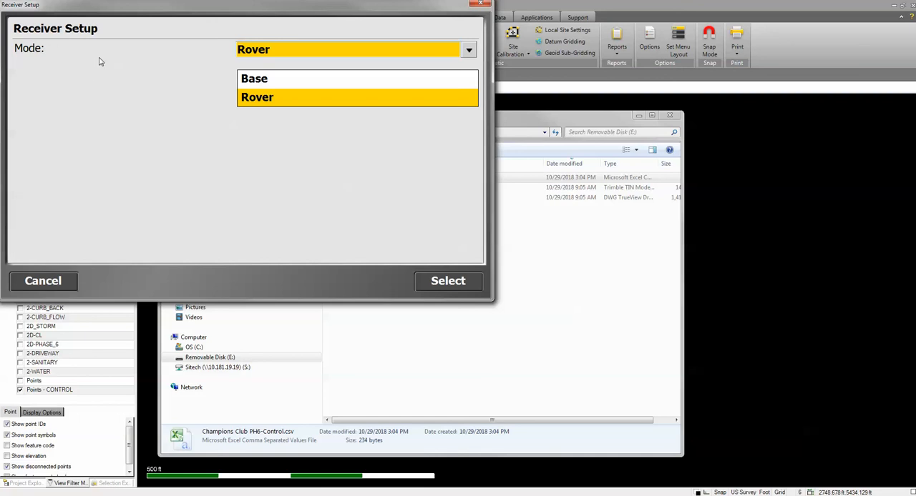
mouse_move(70, 255)
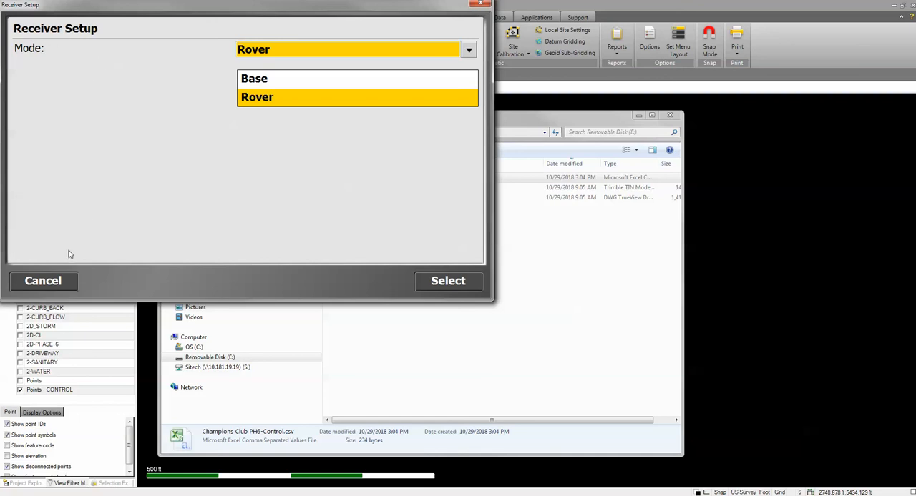
- Skip the rover receiver setup and enable point names on the map display
click(258, 97)
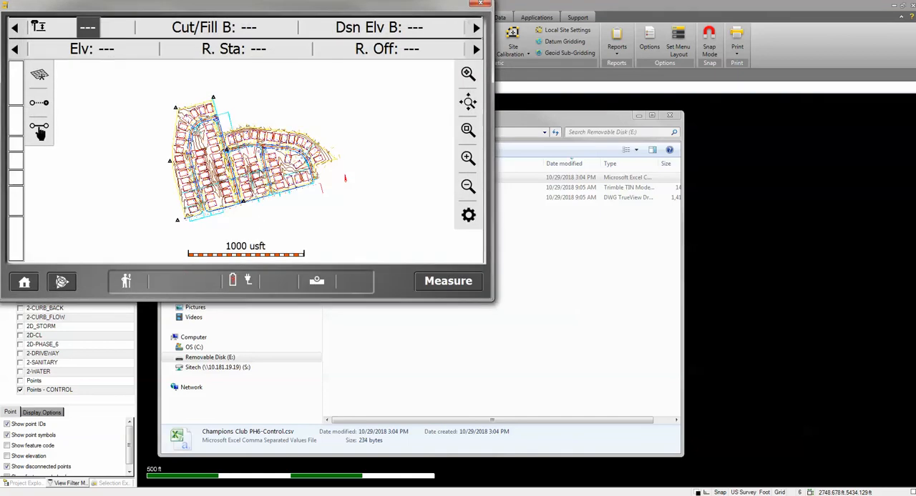
mouse_move(475, 232)
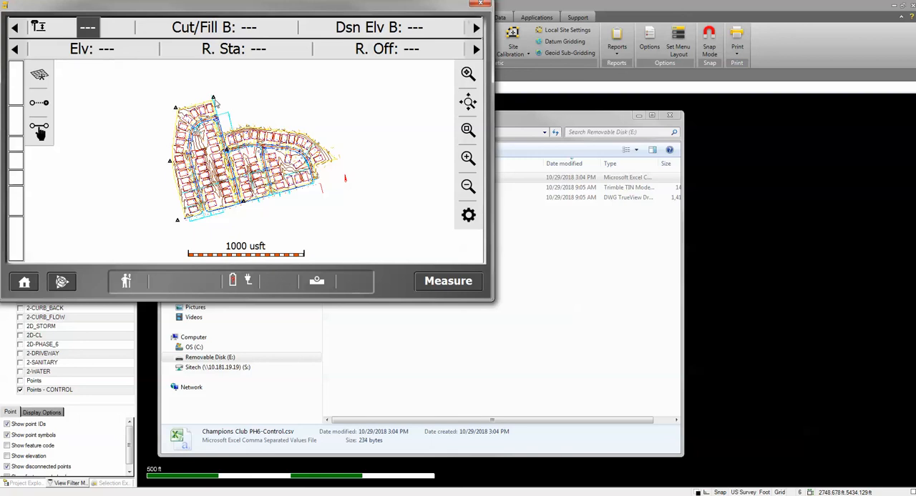
mouse_move(372, 231)
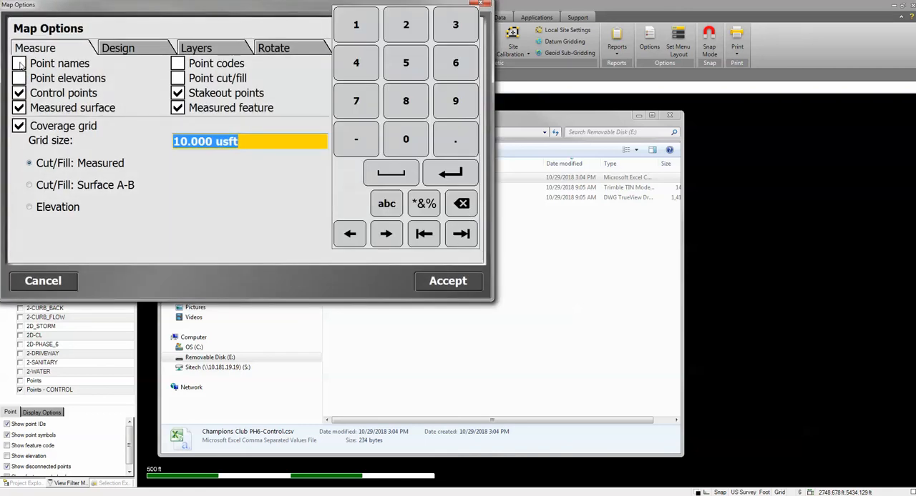
click(20, 63)
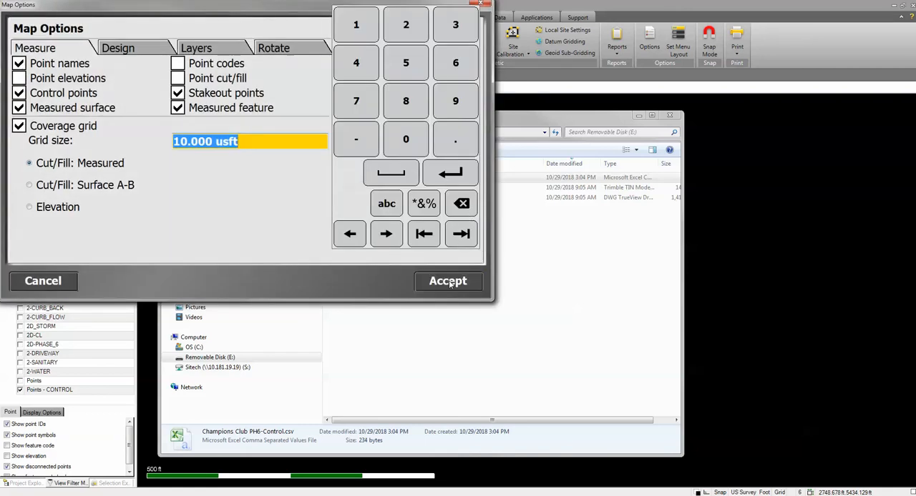
click(448, 281)
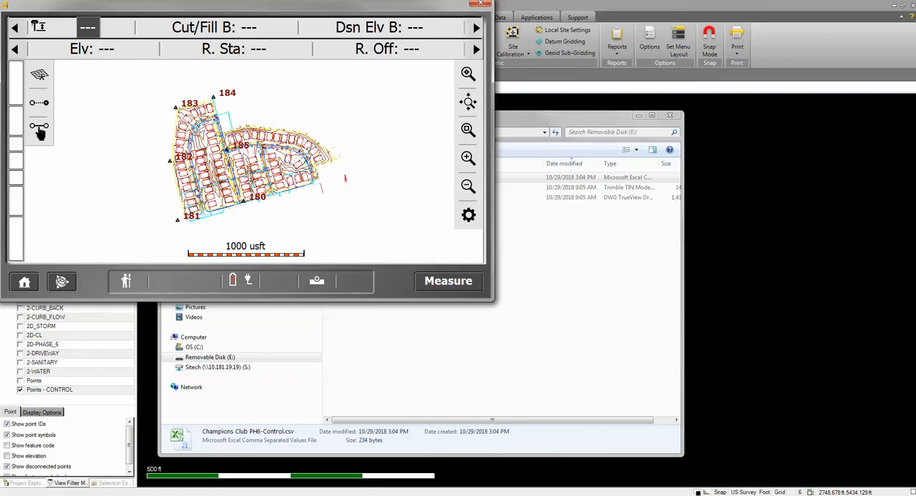
mouse_move(223, 109)
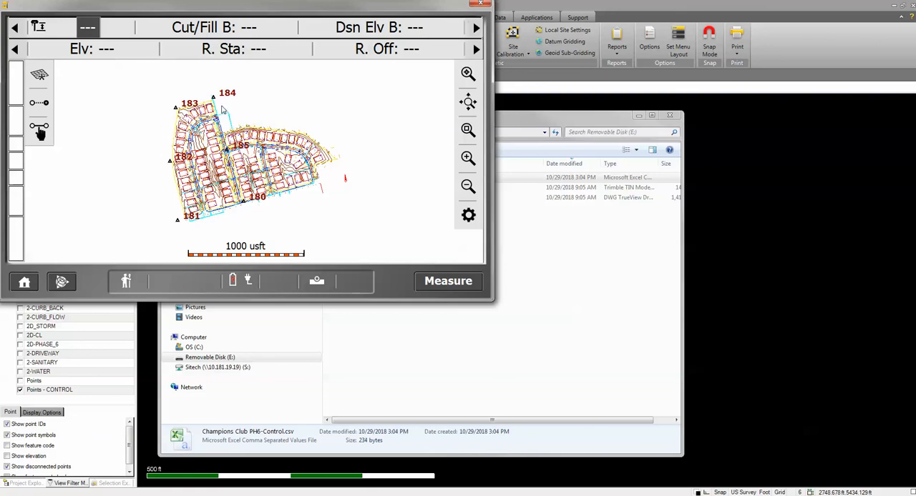
mouse_move(393, 206)
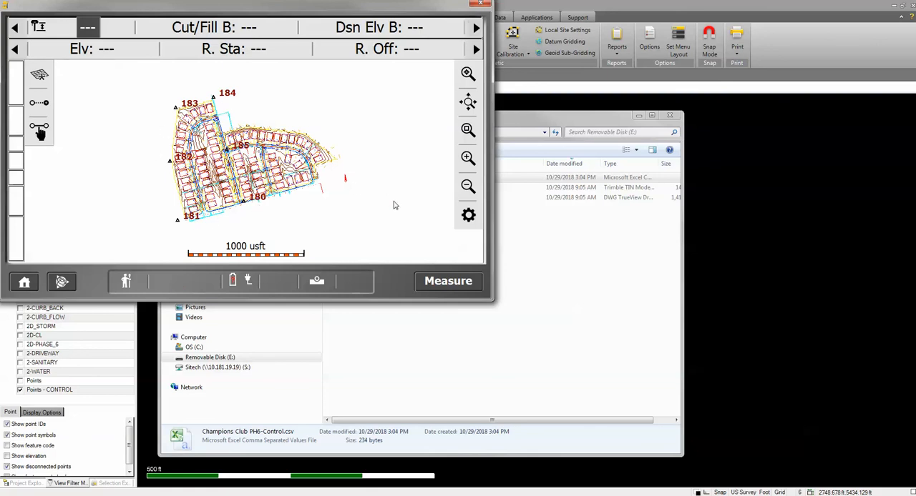